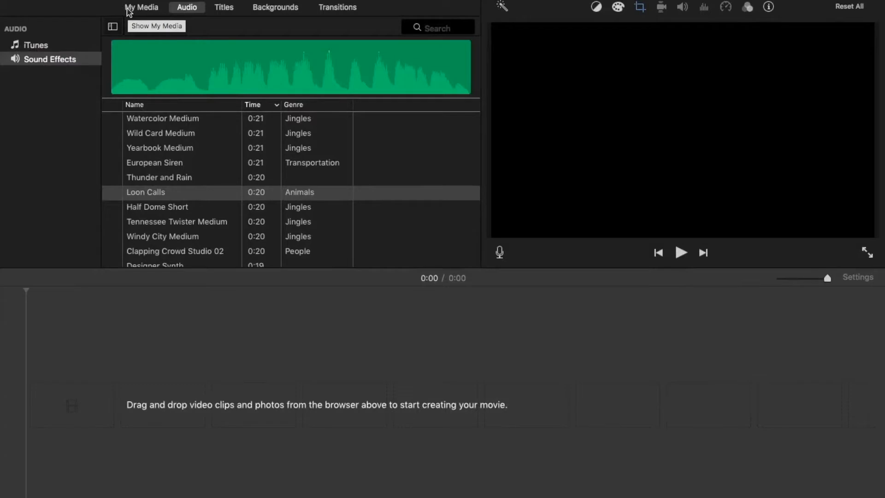
Import the pexels wave JPEG from Downloads and place it as a four-second timeline clip.
{"action": "left_click", "coordinate": [169, 192]}
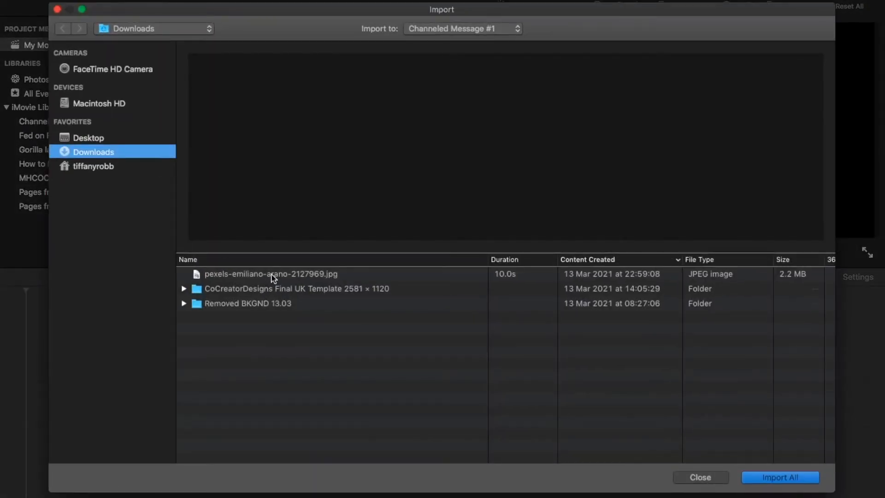
{"action": "left_click", "coordinate": [700, 477]}
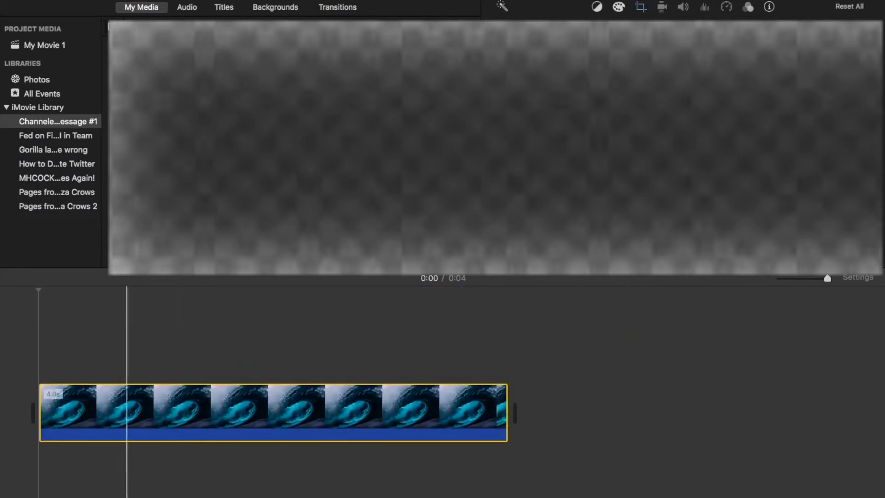
{"action": "left_click", "coordinate": [5, 108]}
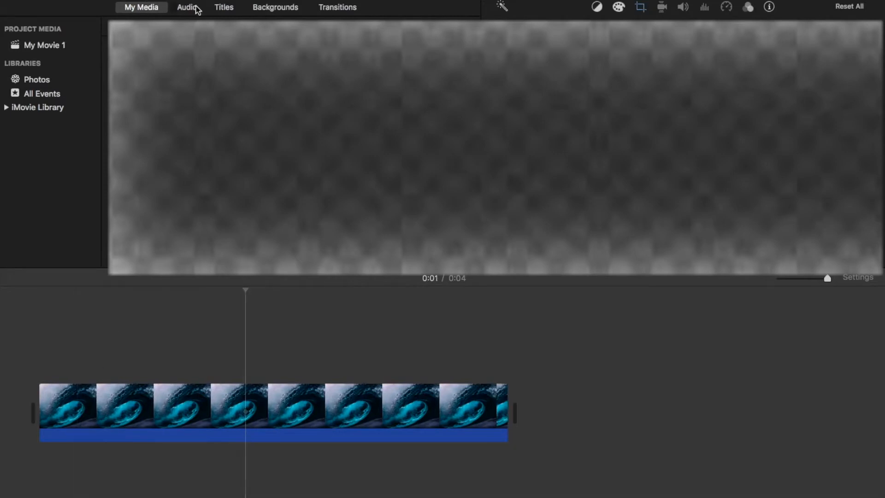
Drag the 20-second Loon Calls sound effect beneath the wave photo clip.
{"action": "left_click", "coordinate": [187, 7]}
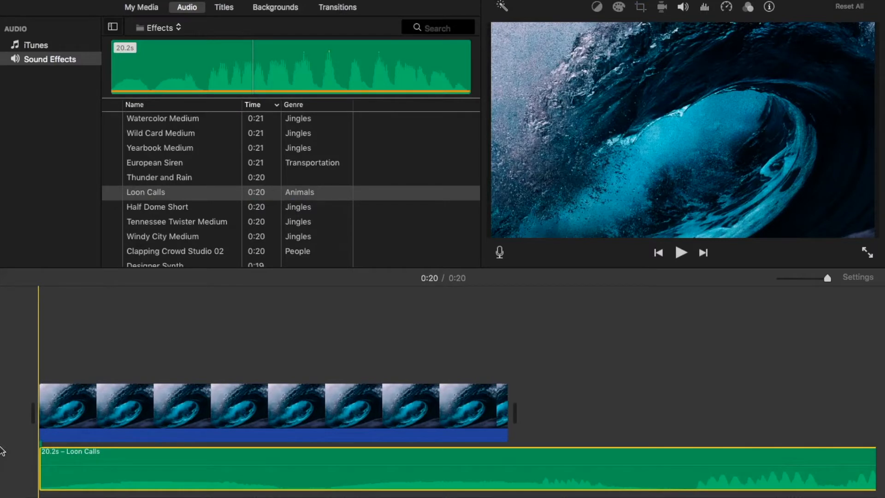
{"action": "left_click", "coordinate": [681, 252]}
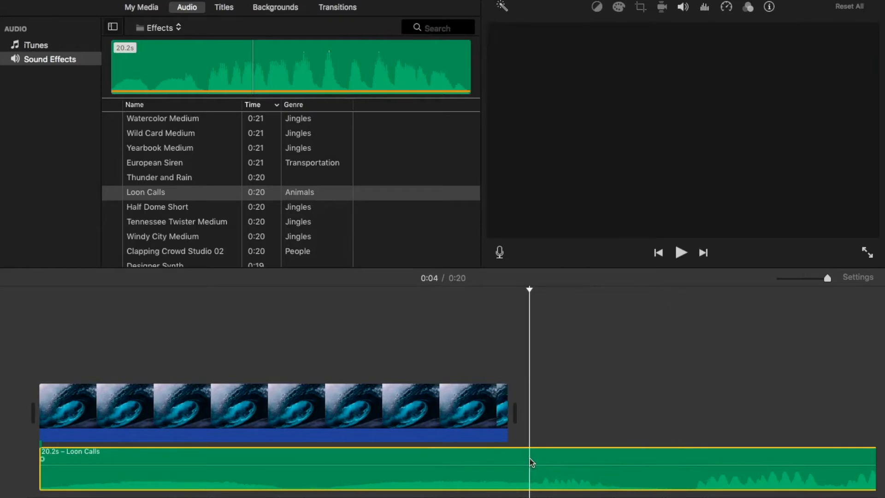
Split the Loon Calls audio at the playhead, leaving an 18.3s remaining piece.
{"action": "right_click", "coordinate": [530, 460]}
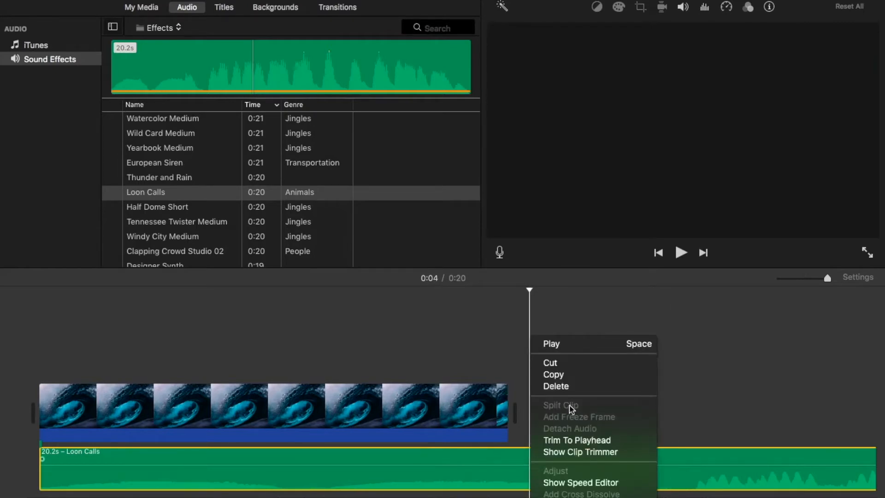
{"action": "mouse_move", "coordinate": [245, 469]}
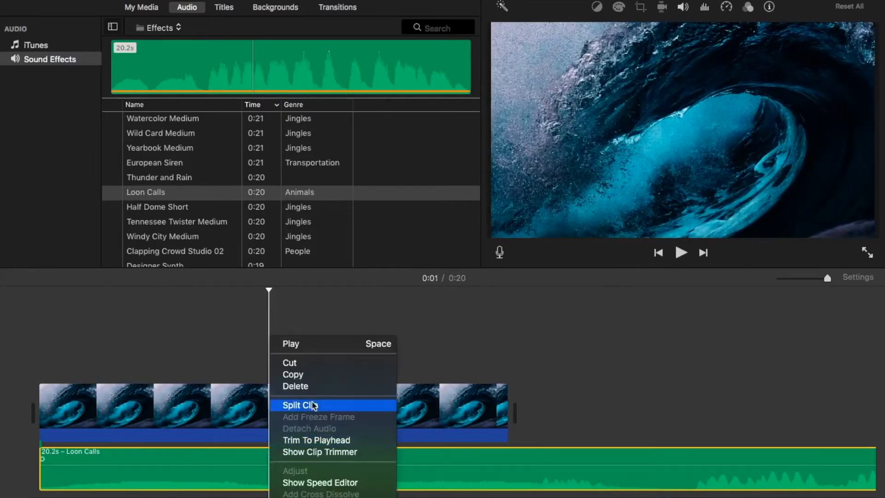
{"action": "left_click", "coordinate": [299, 405]}
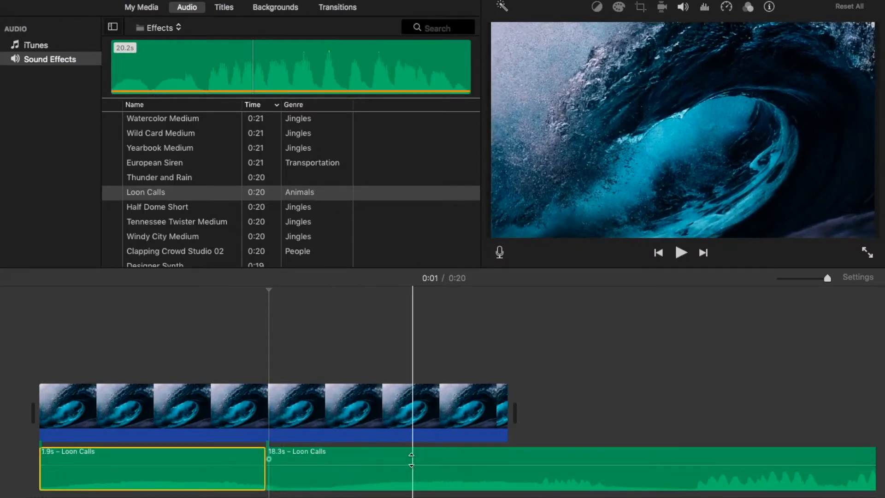
{"action": "left_click", "coordinate": [681, 253]}
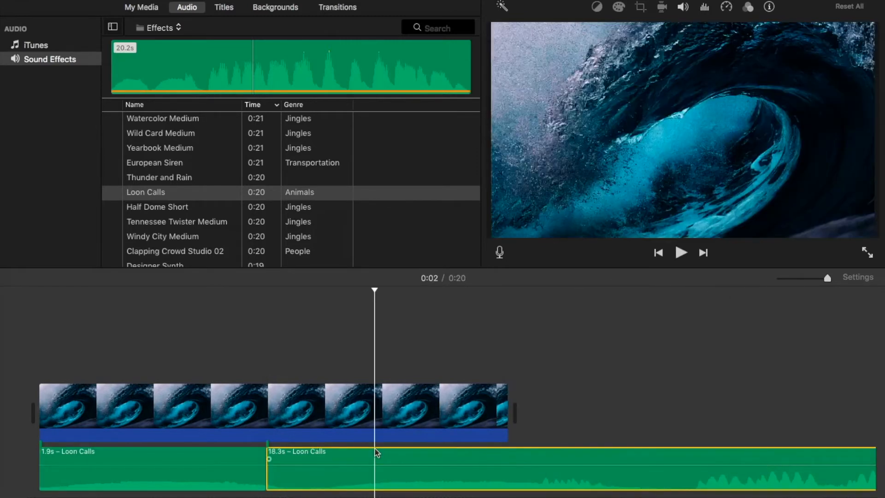
Split the Loon Calls audio again further along, leaving a 17.0s remainder.
{"action": "left_click", "coordinate": [681, 252]}
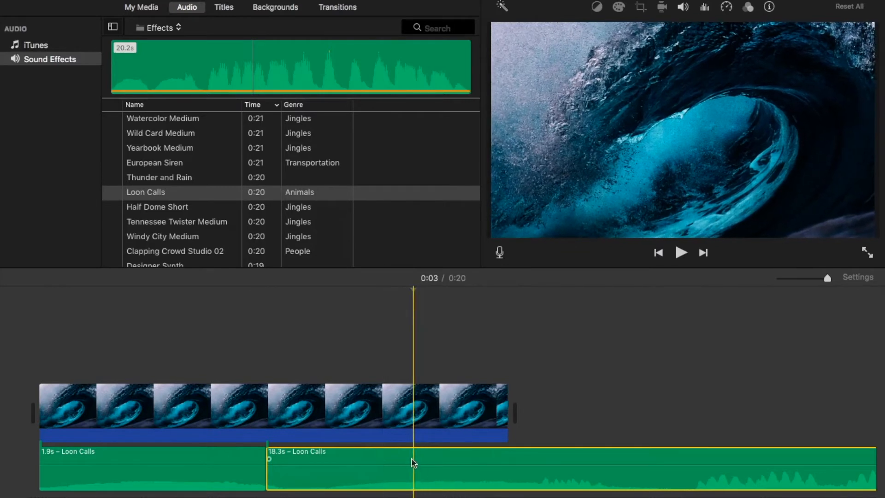
{"action": "right_click", "coordinate": [412, 462]}
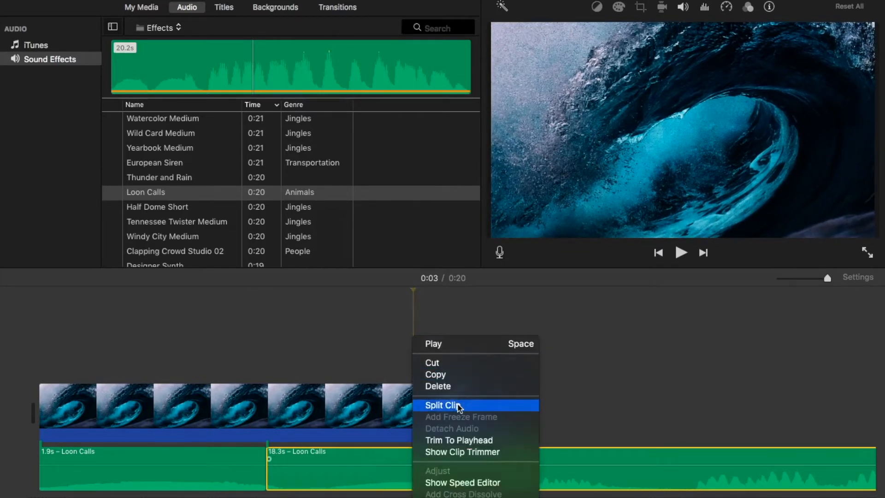
{"action": "left_click", "coordinate": [443, 405]}
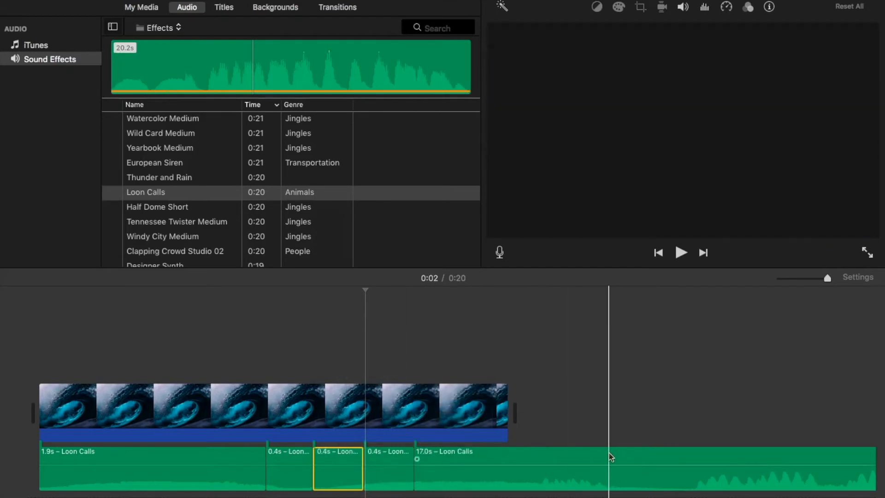
{"action": "left_click", "coordinate": [680, 252]}
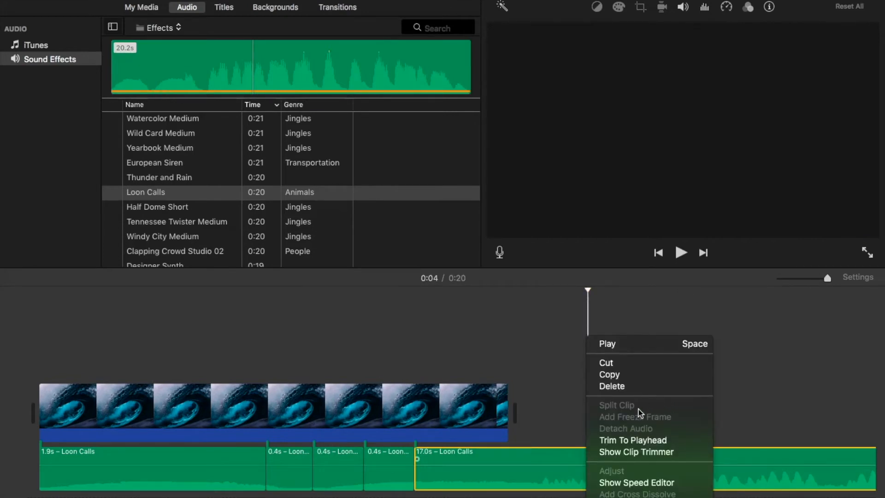
{"action": "mouse_move", "coordinate": [511, 266]}
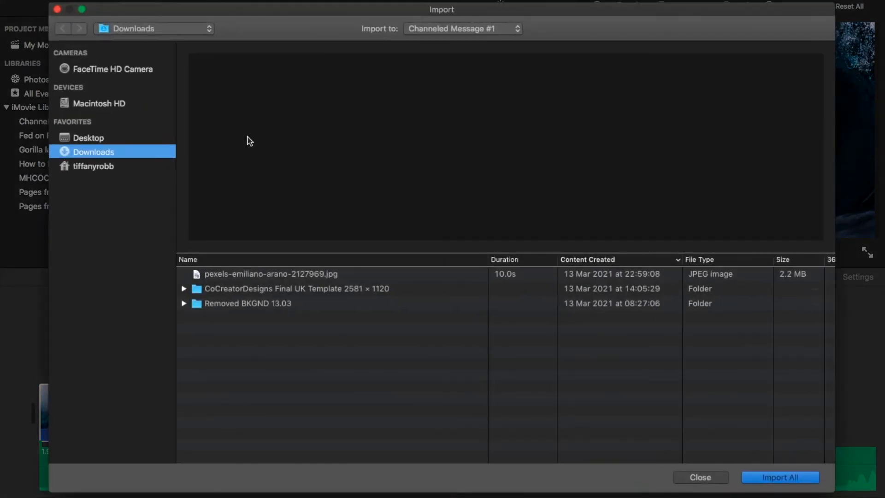
Close the Import window, add another wave clip, and split Loon Calls into 0.8s and 16.2s.
{"action": "left_click", "coordinate": [700, 477]}
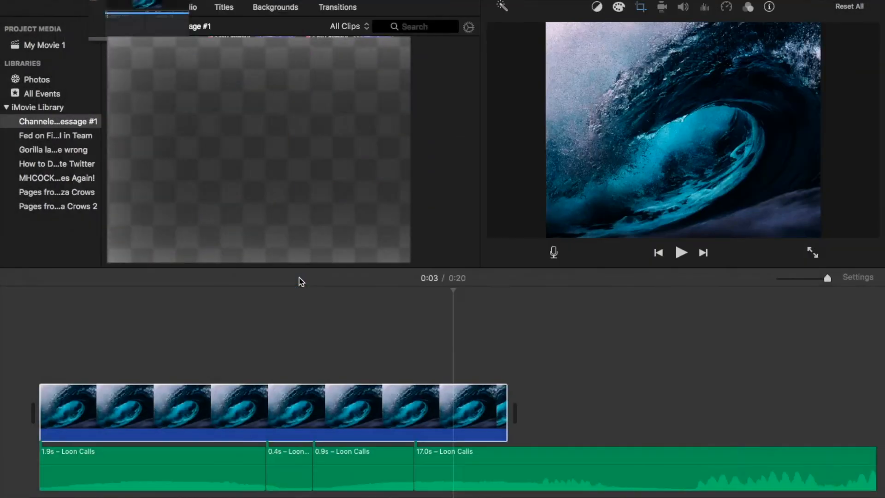
{"action": "left_click", "coordinate": [141, 7]}
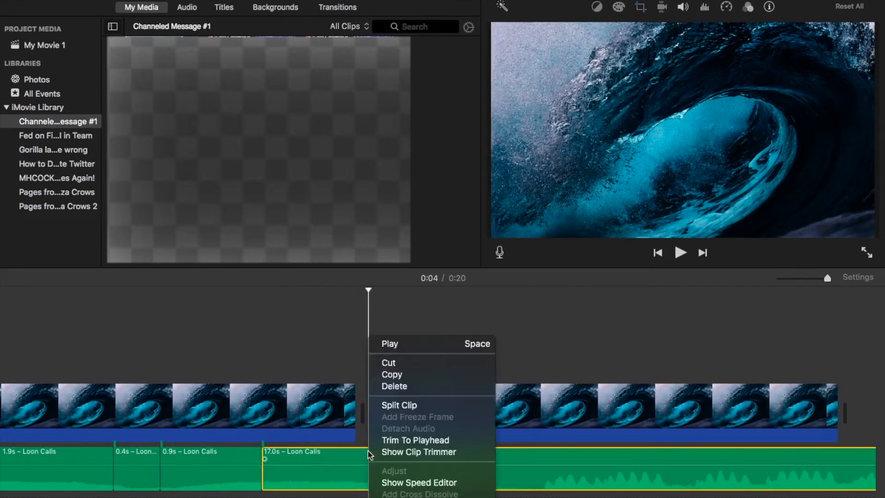
{"action": "left_click", "coordinate": [398, 404]}
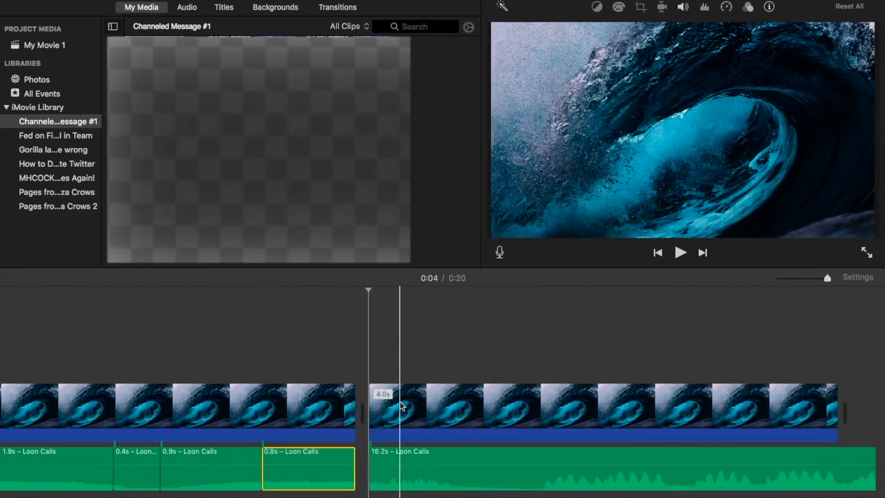
{"action": "left_click", "coordinate": [680, 252]}
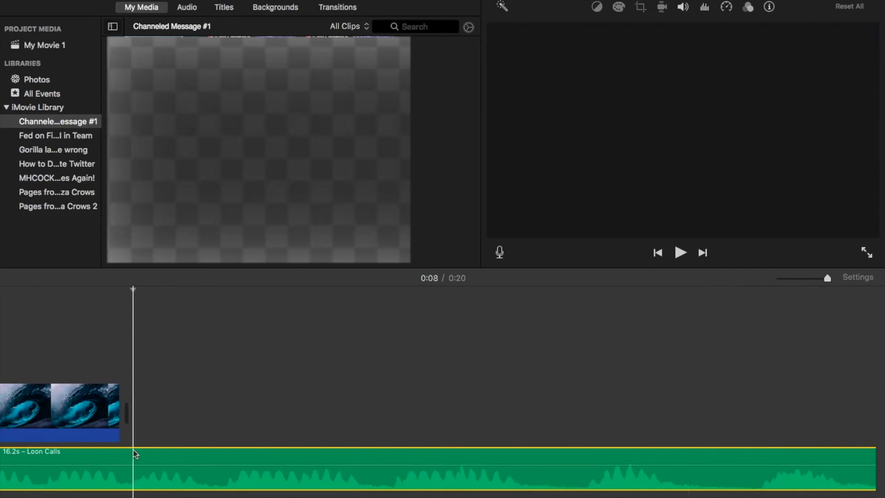
Split the 16.2s Loon Calls piece at the playhead into 3.3s and 12.8s.
{"action": "right_click", "coordinate": [136, 454]}
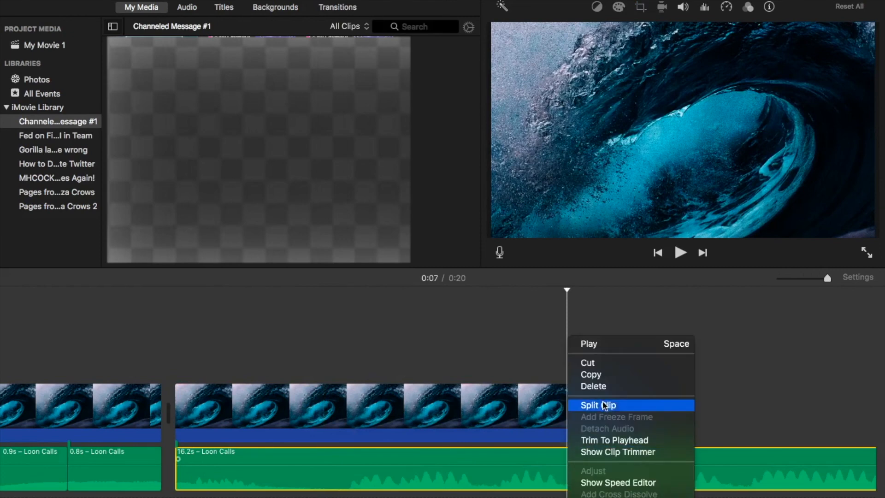
{"action": "left_click", "coordinate": [598, 406]}
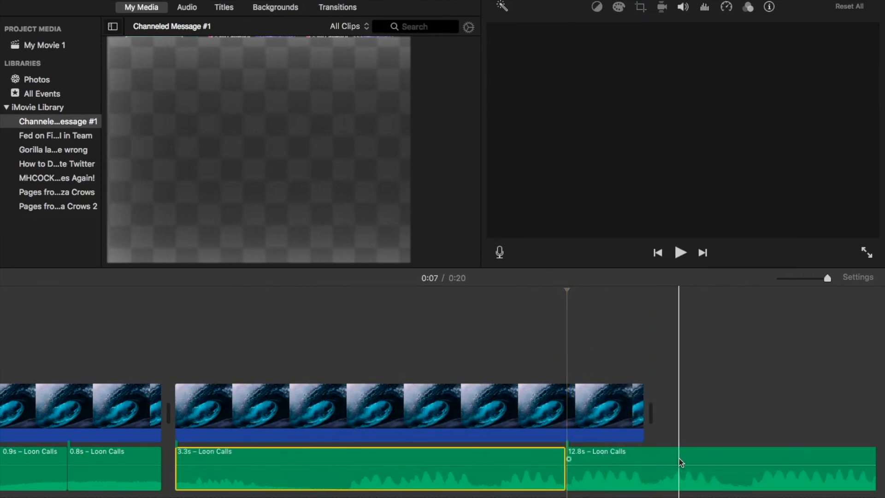